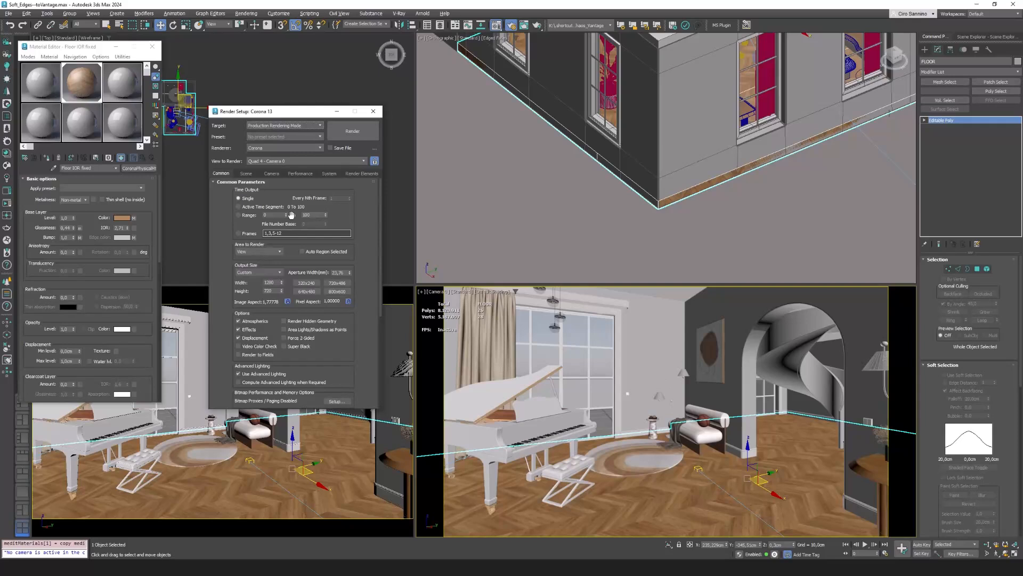
Start Vantage Live Link from the Render Setup System tab
{"action": "left_click", "coordinate": [330, 173]}
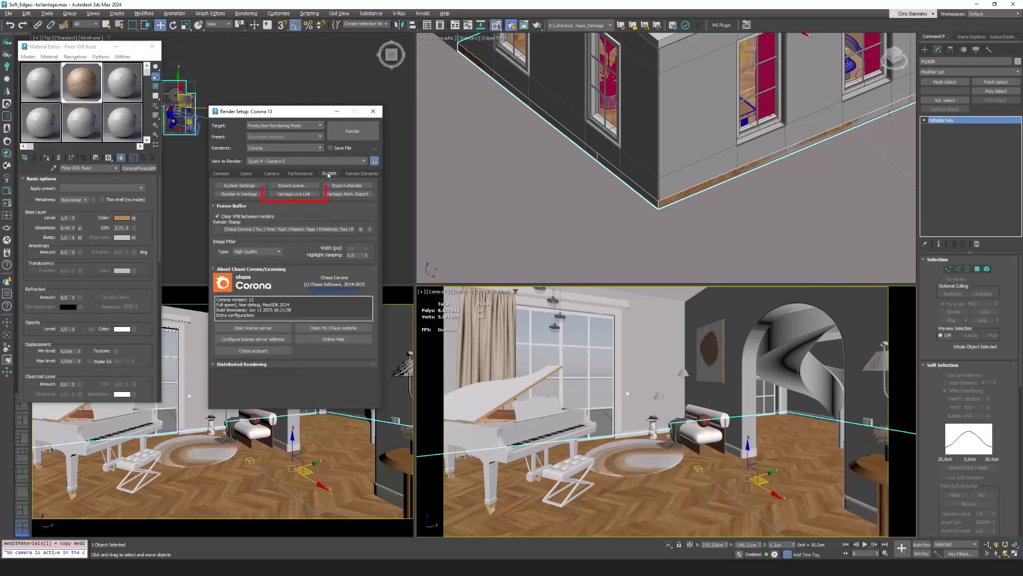
{"action": "mouse_move", "coordinate": [293, 194]}
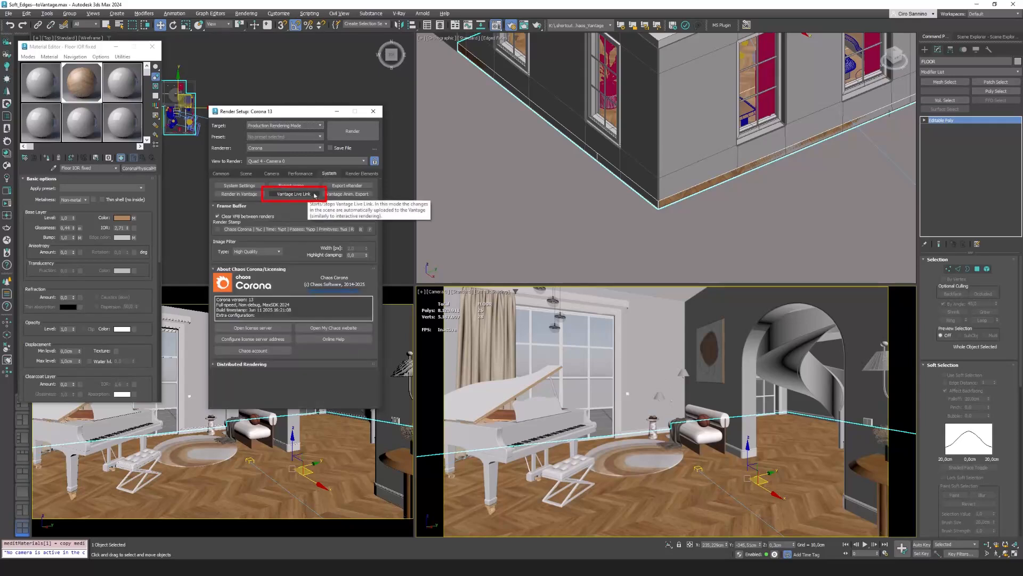
{"action": "left_click", "coordinate": [295, 194]}
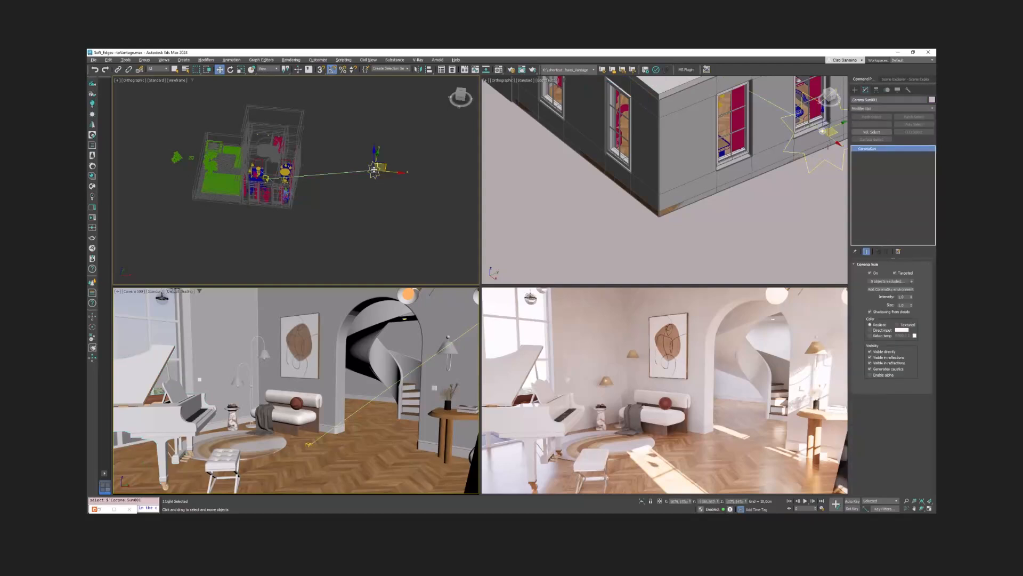
Return Render Setup to the Corona Common output parameters
{"action": "left_click_drag", "start_coordinate": [372, 170], "coordinate": [369, 199]}
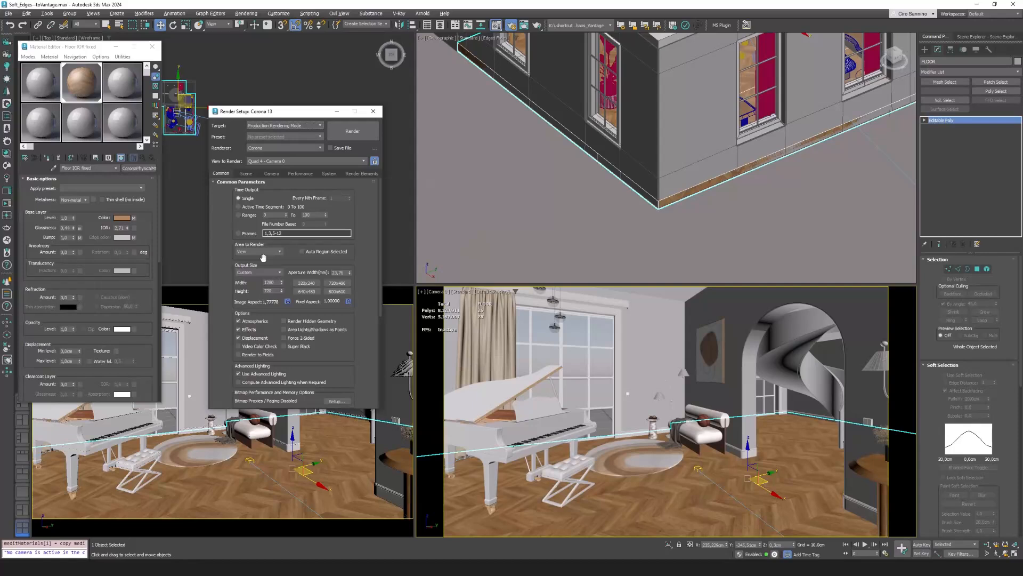
Send the scene to Chaos Vantage with Render in Vantage from the System tab
{"action": "left_click", "coordinate": [330, 174]}
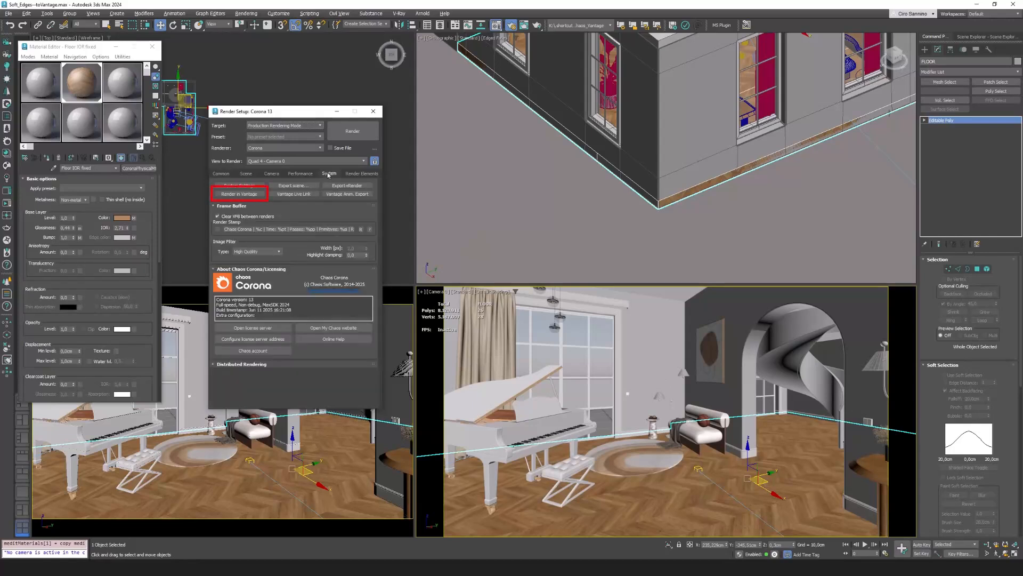
{"action": "left_click", "coordinate": [239, 193]}
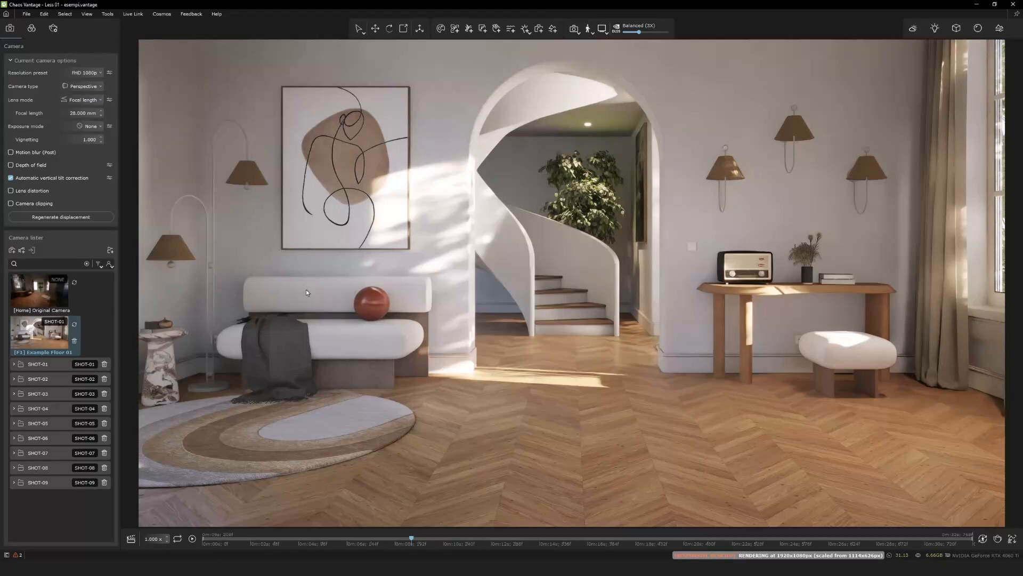
{"action": "mouse_move", "coordinate": [301, 294]}
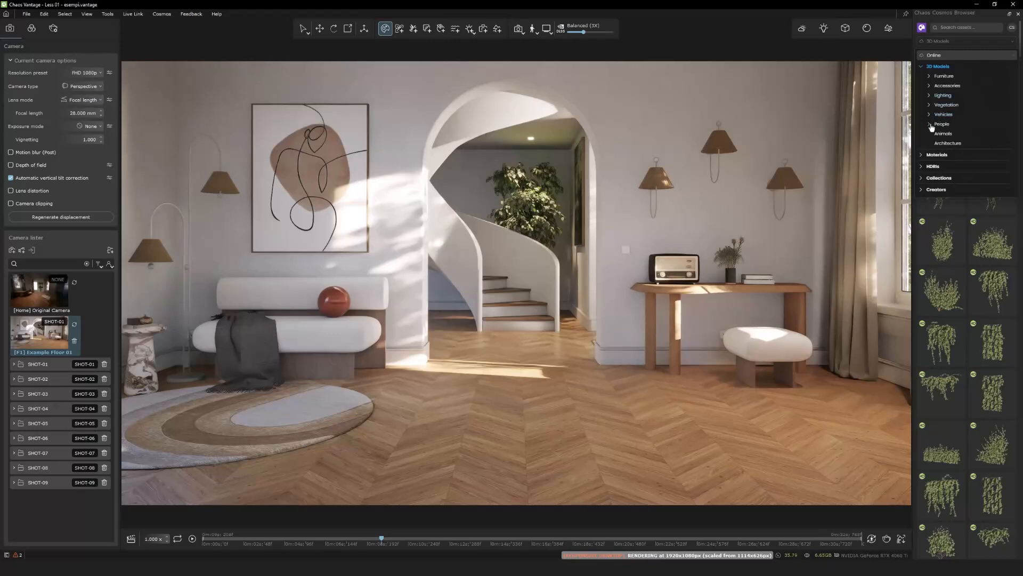
Apply a dark Cosmos Wood Flooring material to the herringbone floor
{"action": "left_click", "coordinate": [937, 155]}
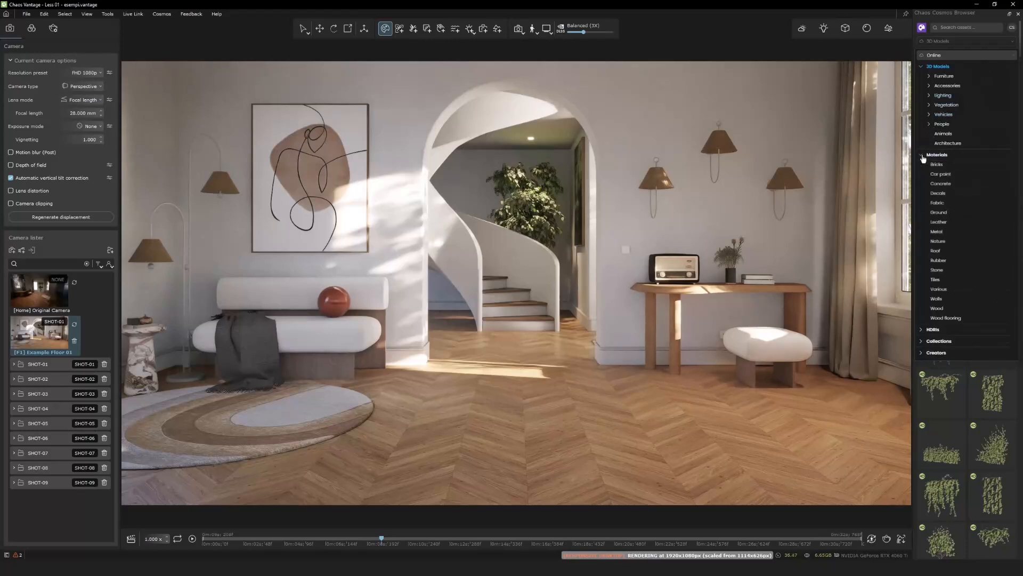
{"action": "left_click", "coordinate": [945, 318]}
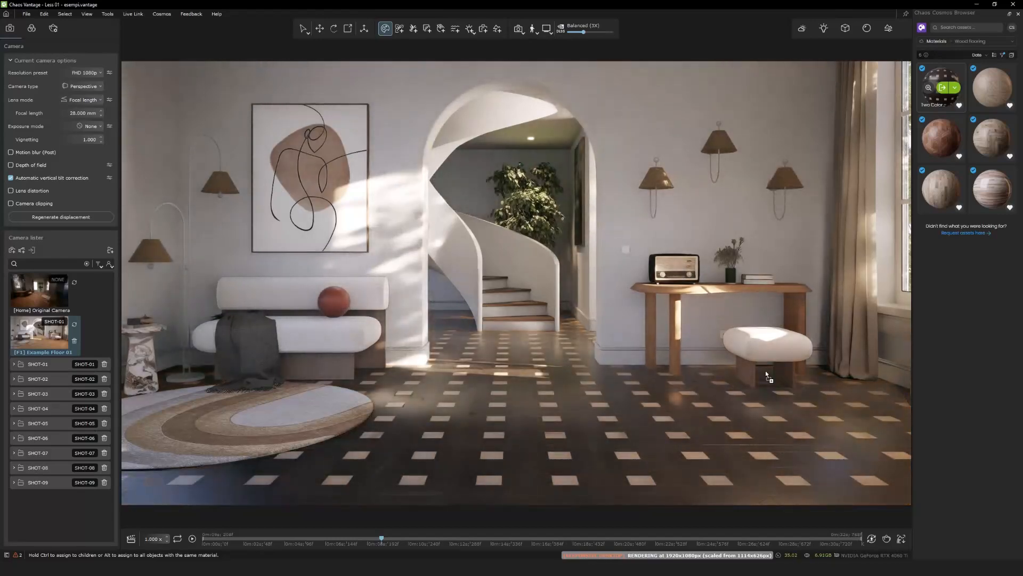
{"action": "left_click", "coordinate": [953, 89]}
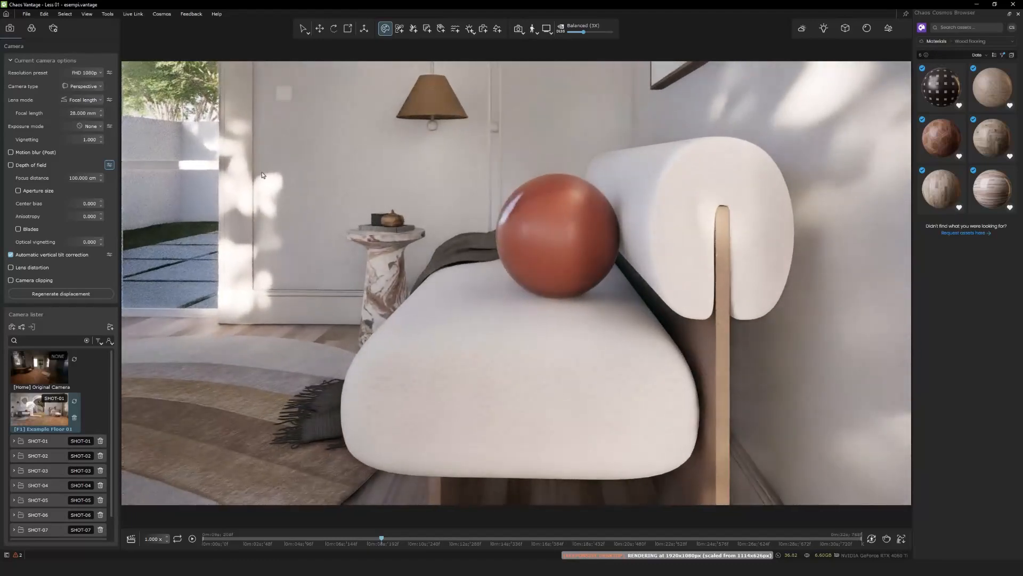
Enable camera Depth of field with Aperture size and pick a focus point on the bench
{"action": "left_click", "coordinate": [10, 164]}
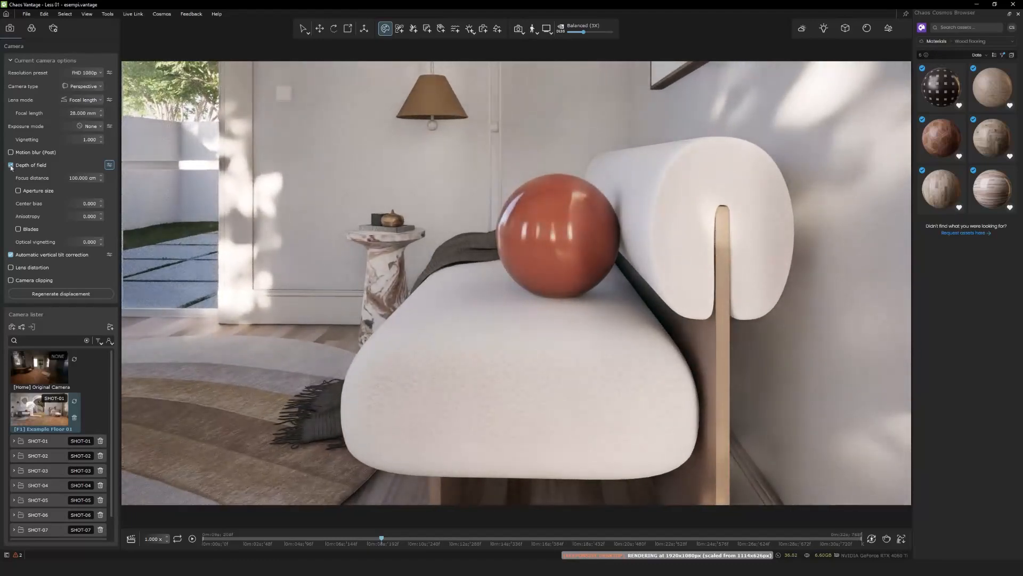
{"action": "left_click", "coordinate": [18, 189]}
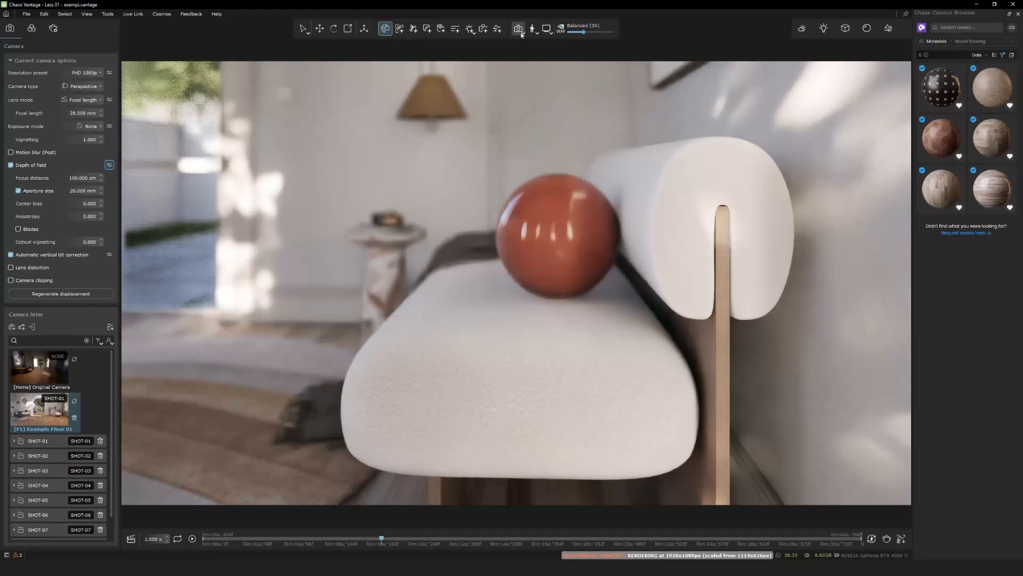
{"action": "left_click", "coordinate": [518, 29]}
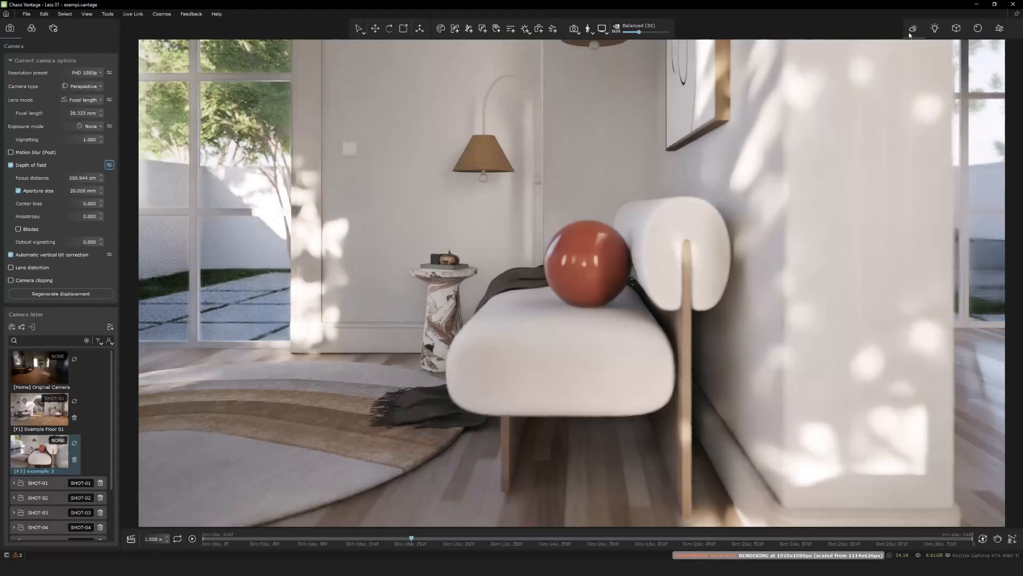
Drop the sun altitude near the horizon and swing its azimuth for warm sunset light
{"action": "left_click", "coordinate": [912, 28]}
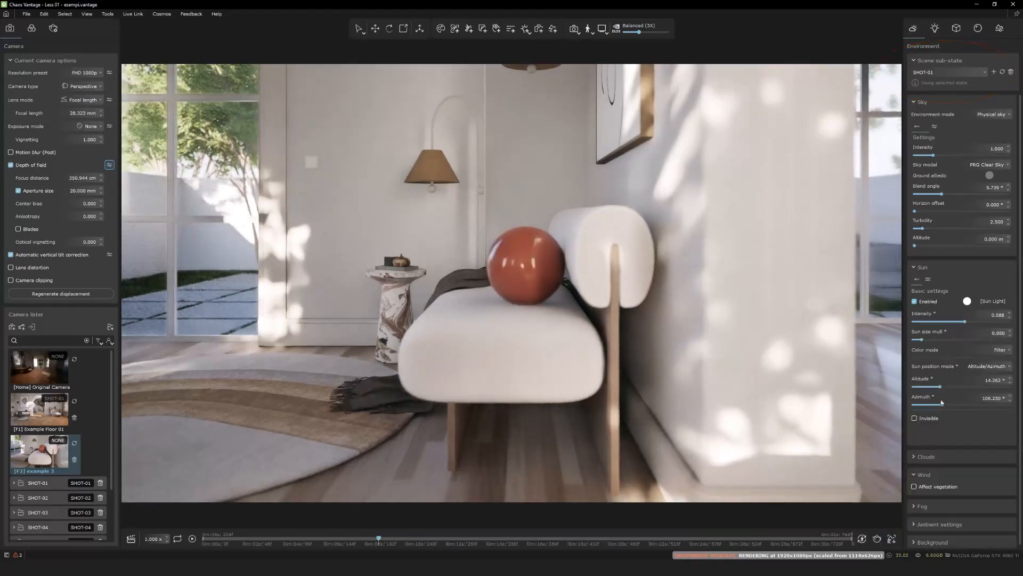
{"action": "left_click_drag", "start_coordinate": [934, 386], "coordinate": [943, 386]}
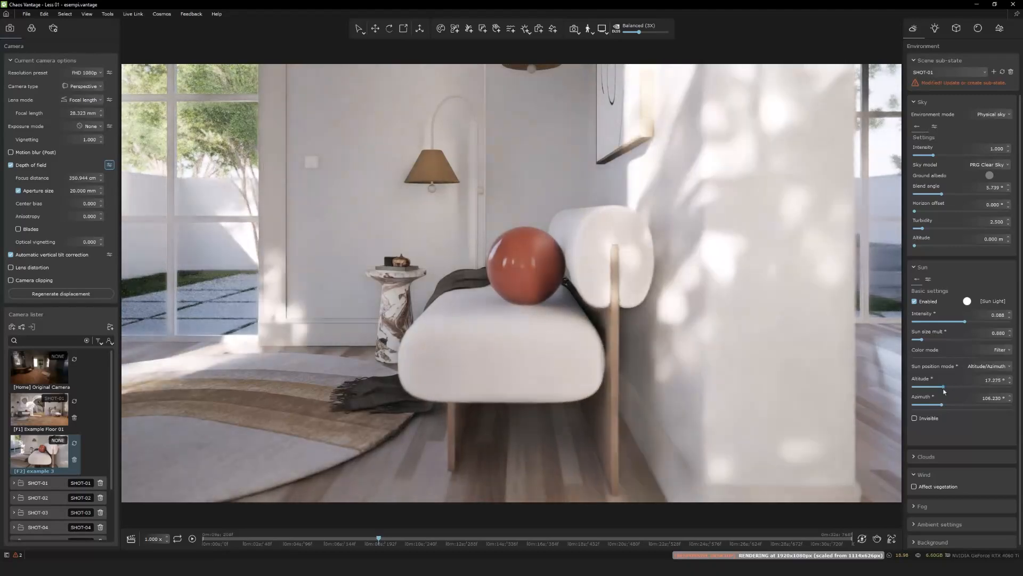
{"action": "left_click_drag", "start_coordinate": [947, 386], "coordinate": [923, 386]}
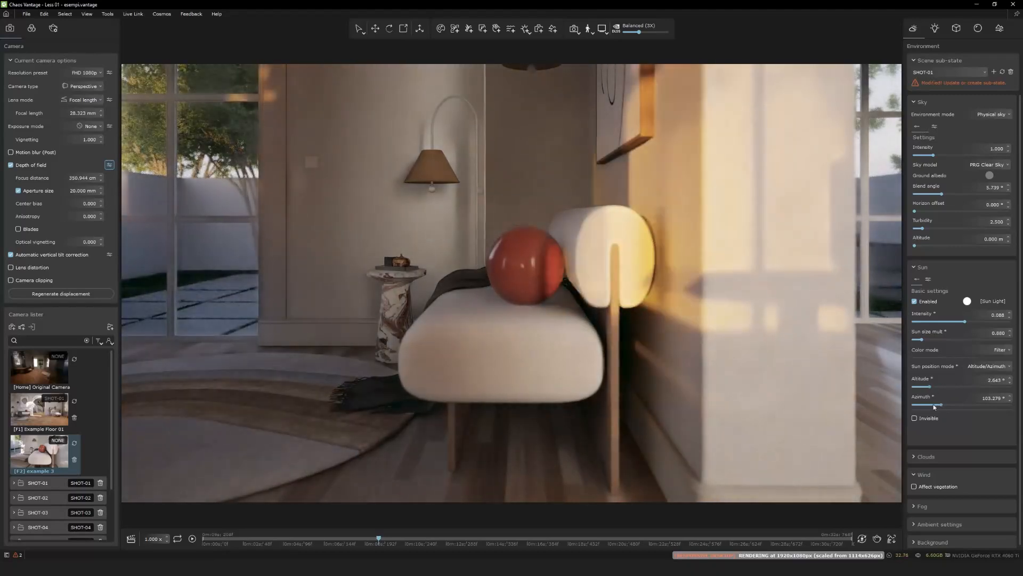
{"action": "left_click_drag", "start_coordinate": [940, 405], "coordinate": [958, 405]}
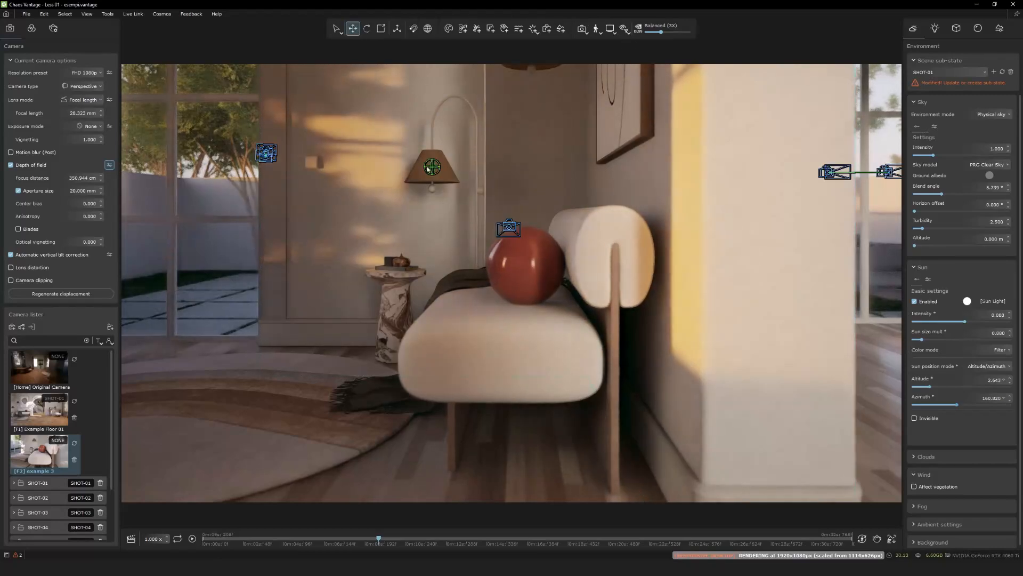
{"action": "left_click", "coordinate": [432, 166]}
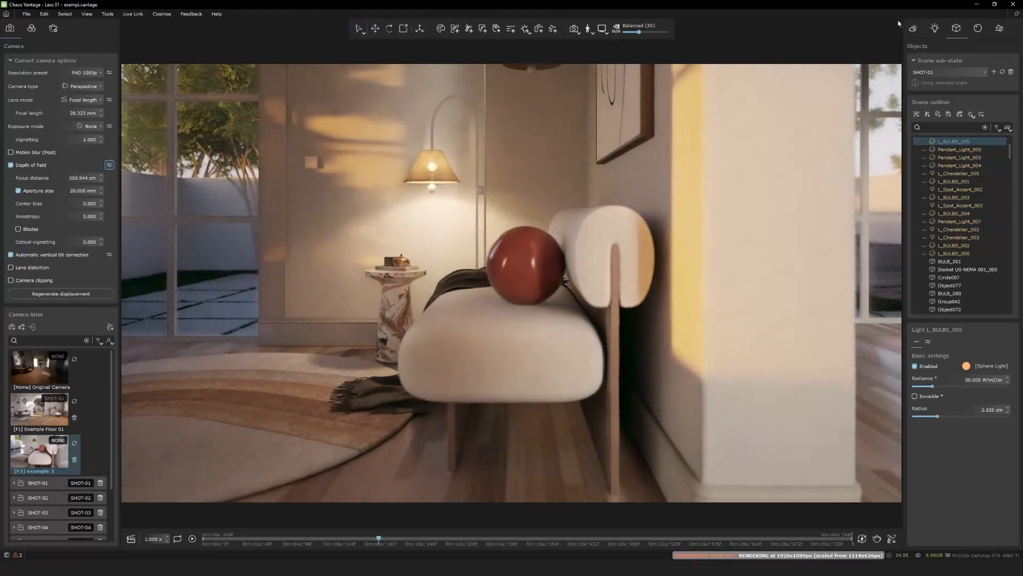
Create a new scene sub-state from the modified environment and name it SUNSET
{"action": "left_click", "coordinate": [914, 28]}
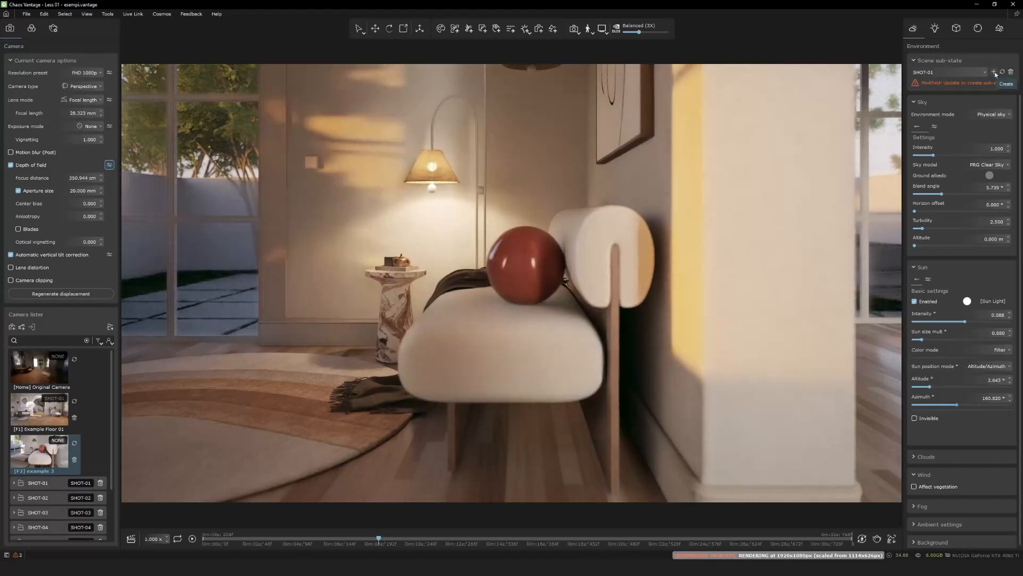
{"action": "left_click", "coordinate": [993, 72]}
{"action": "type", "text": "SUNSET"}
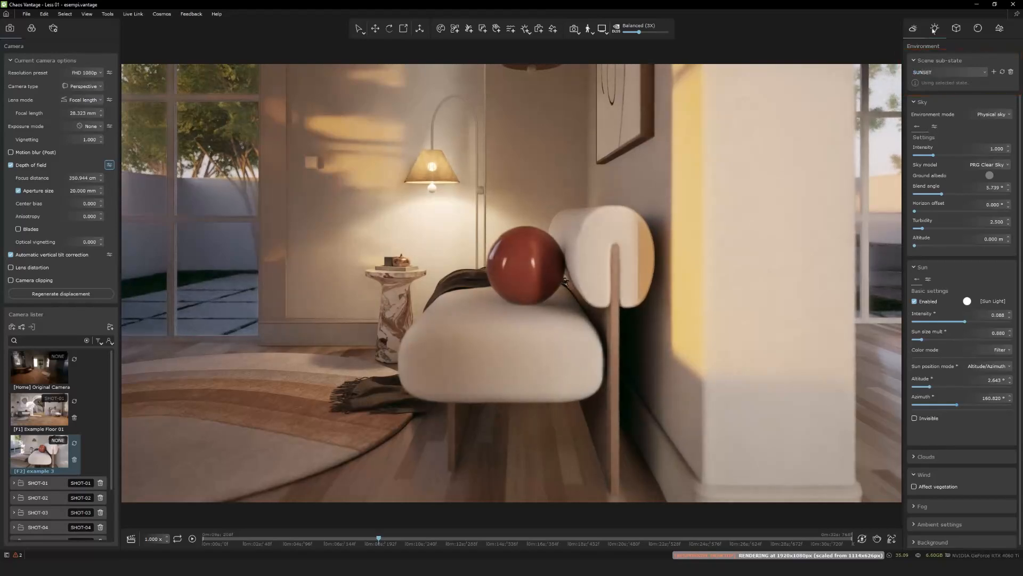
{"action": "left_click", "coordinate": [956, 28]}
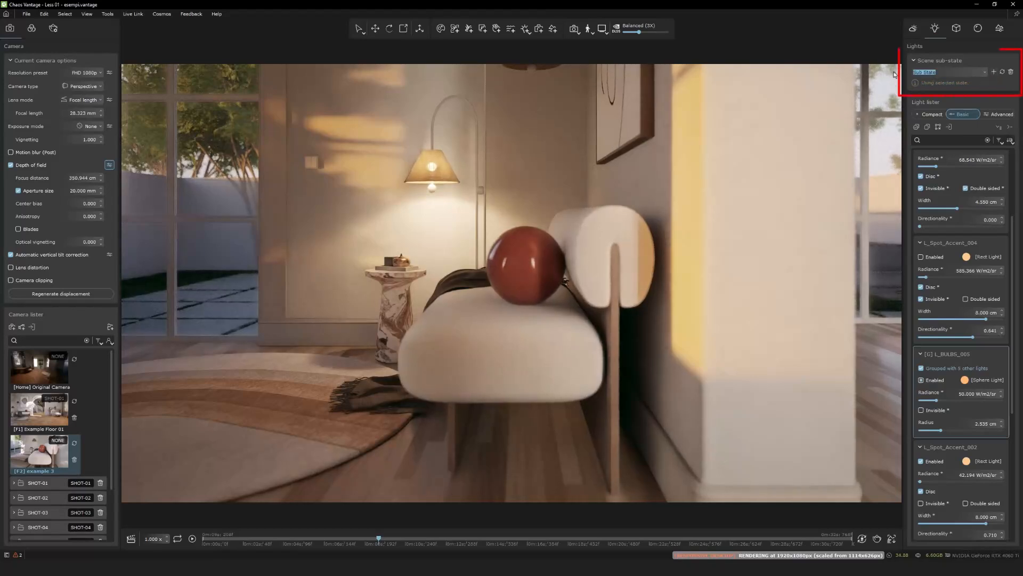
{"action": "type", "text": "SUNSET"}
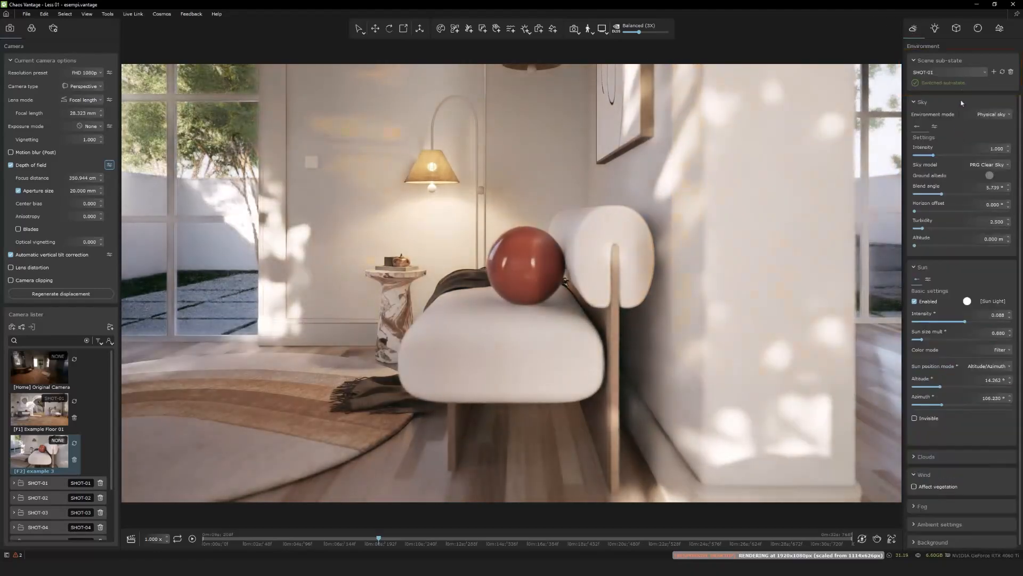
Check the Lights settings, then switch from SUNSET back to the SHOT-01 sub-state
{"action": "left_click", "coordinate": [935, 28]}
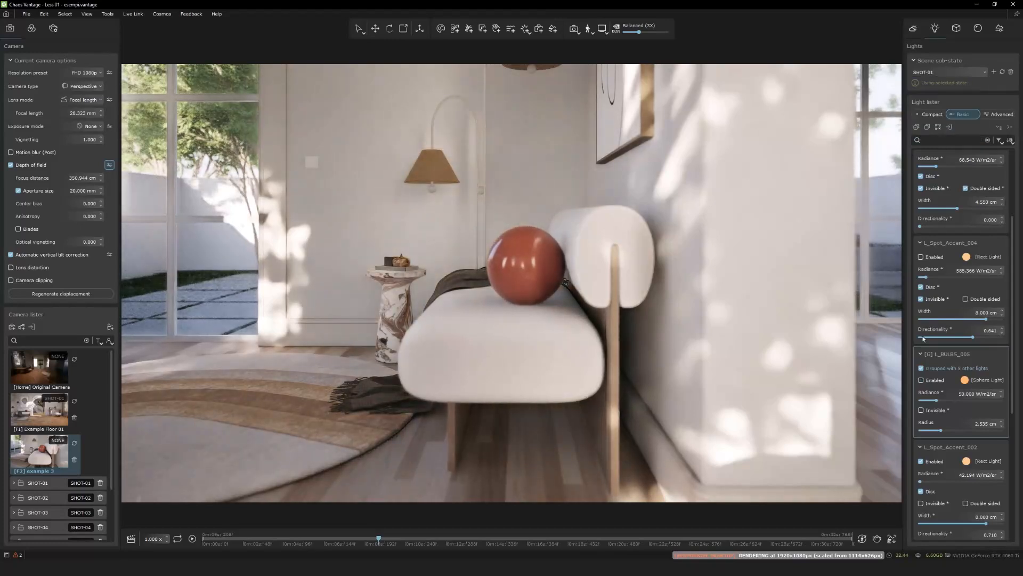
{"action": "left_click", "coordinate": [978, 71]}
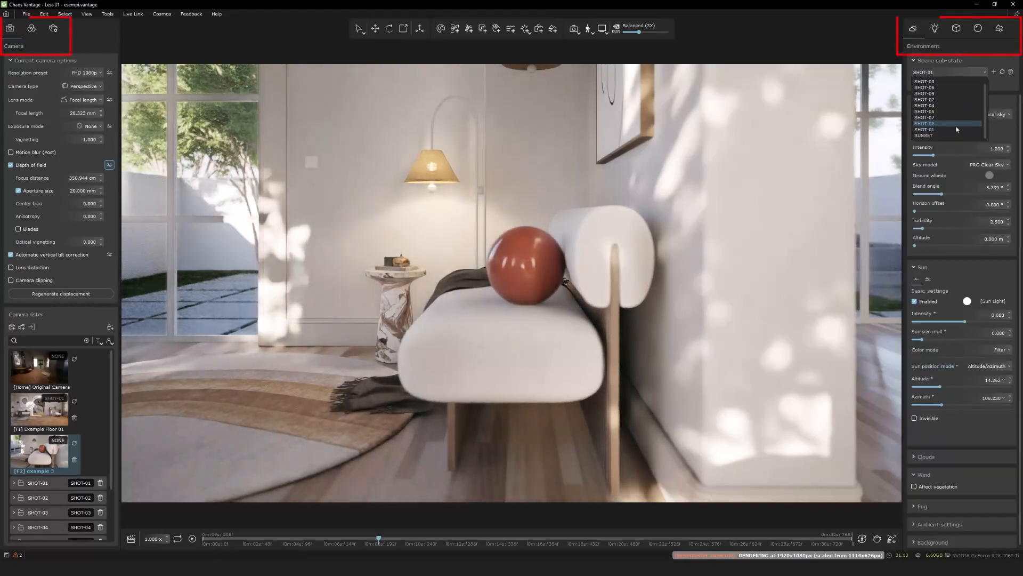
{"action": "left_click", "coordinate": [924, 135]}
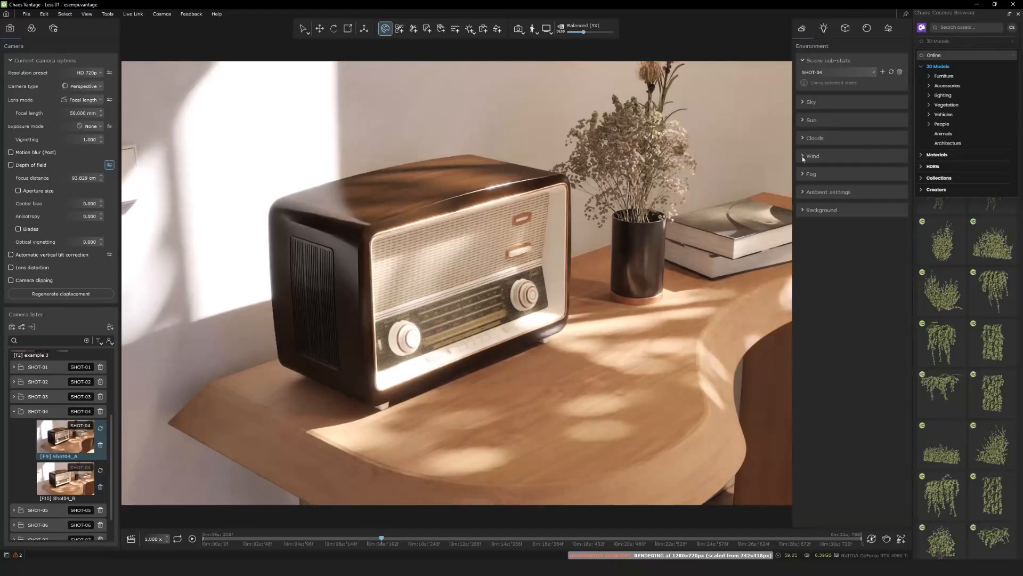
Enable wind on vegetation and settle the vegetation wind intensity at about 113%
{"action": "left_click", "coordinate": [814, 155]}
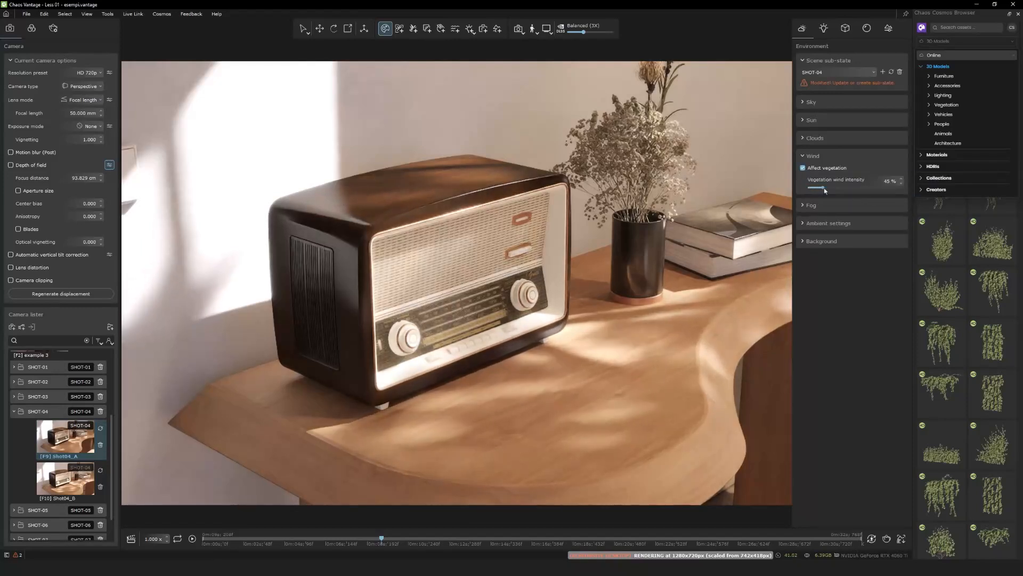
{"action": "left_click_drag", "start_coordinate": [821, 188], "coordinate": [877, 189]}
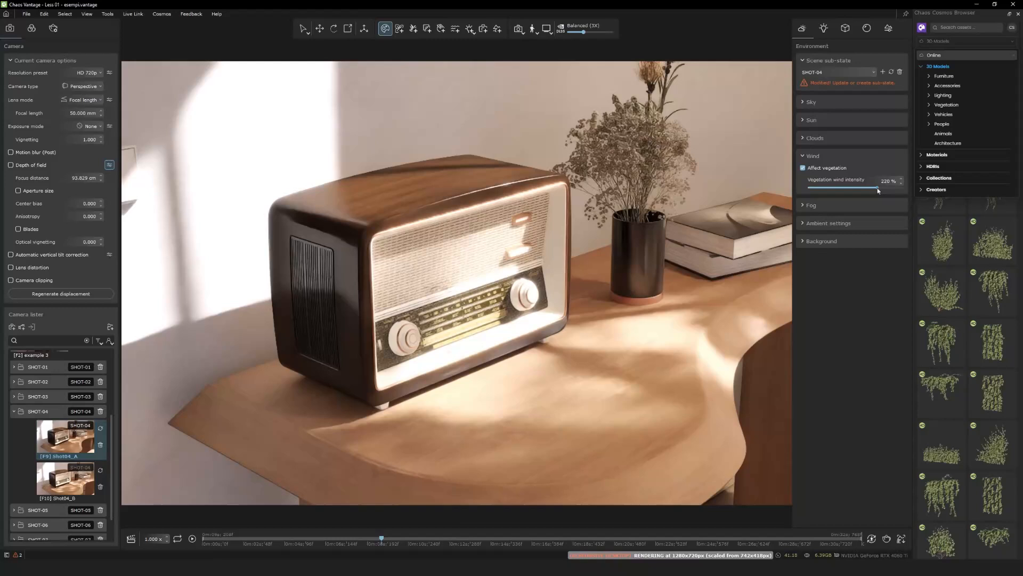
{"action": "left_click_drag", "start_coordinate": [877, 189], "coordinate": [844, 189]}
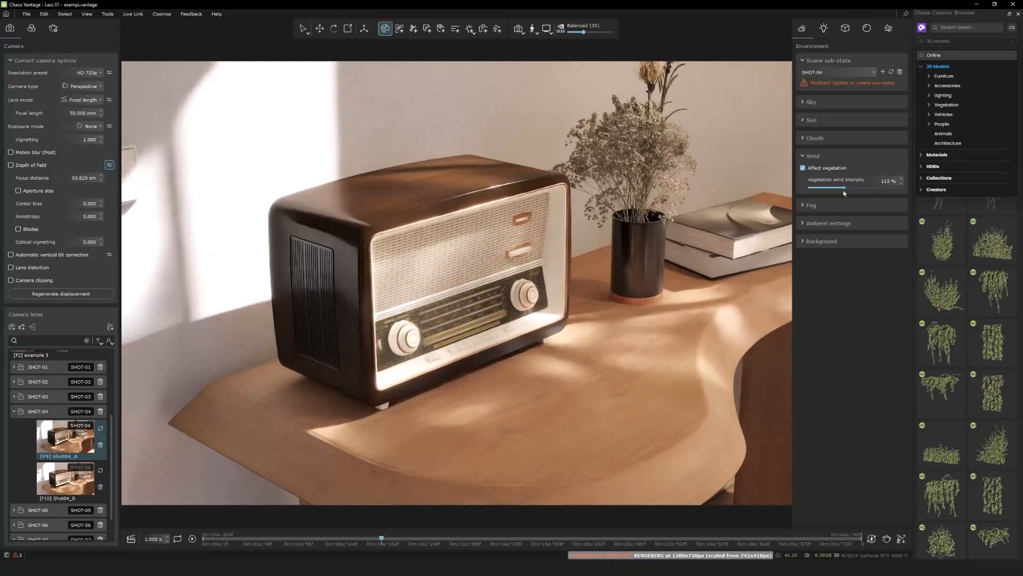
{"action": "scroll", "scroll_direction": "down", "scroll_amount": 3}
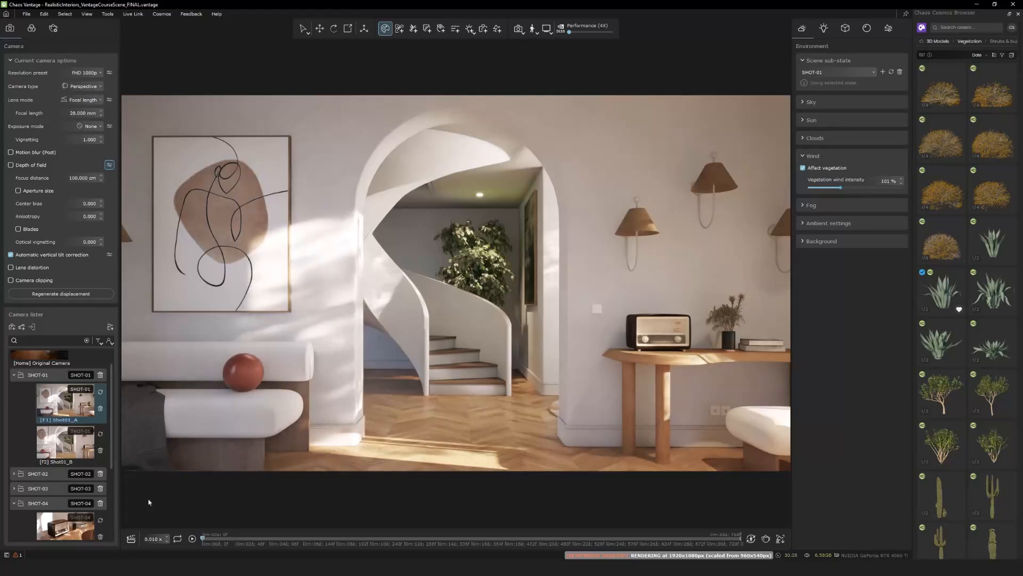
{"action": "mouse_move", "coordinate": [481, 393]}
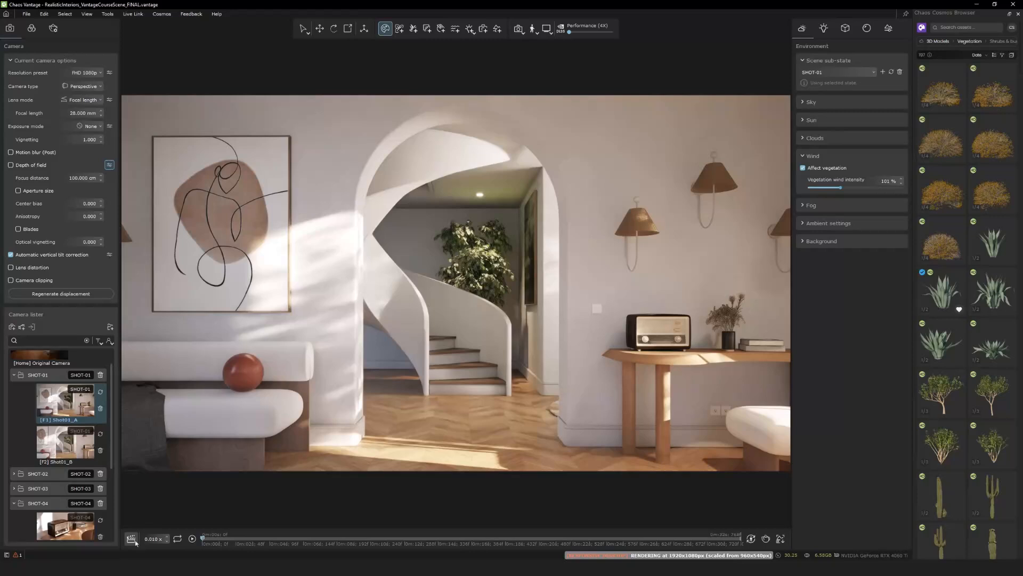
Show the animation timeline editor, play the shot sequence, then stop playback
{"action": "left_click", "coordinate": [131, 538]}
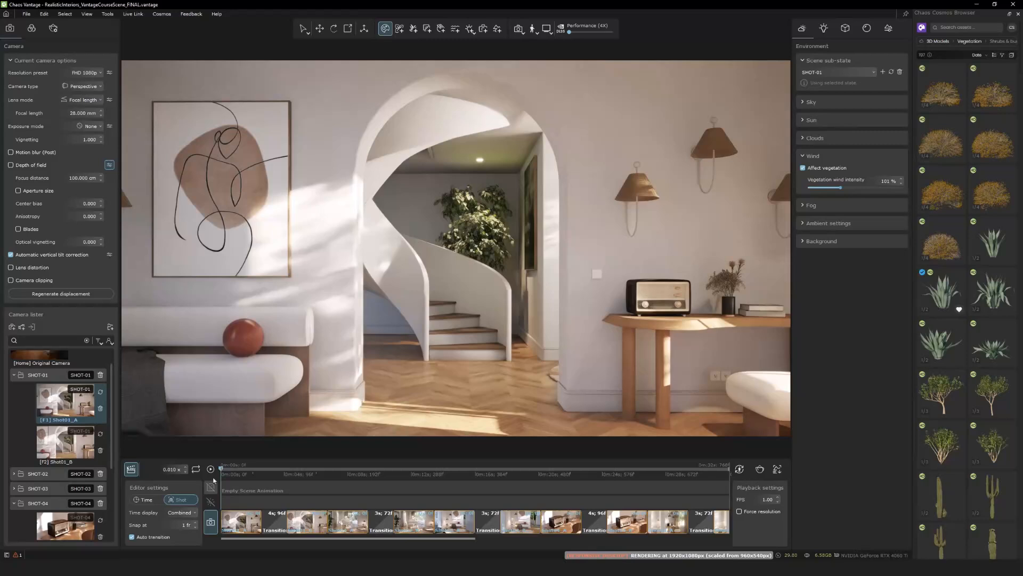
{"action": "left_click", "coordinate": [211, 469]}
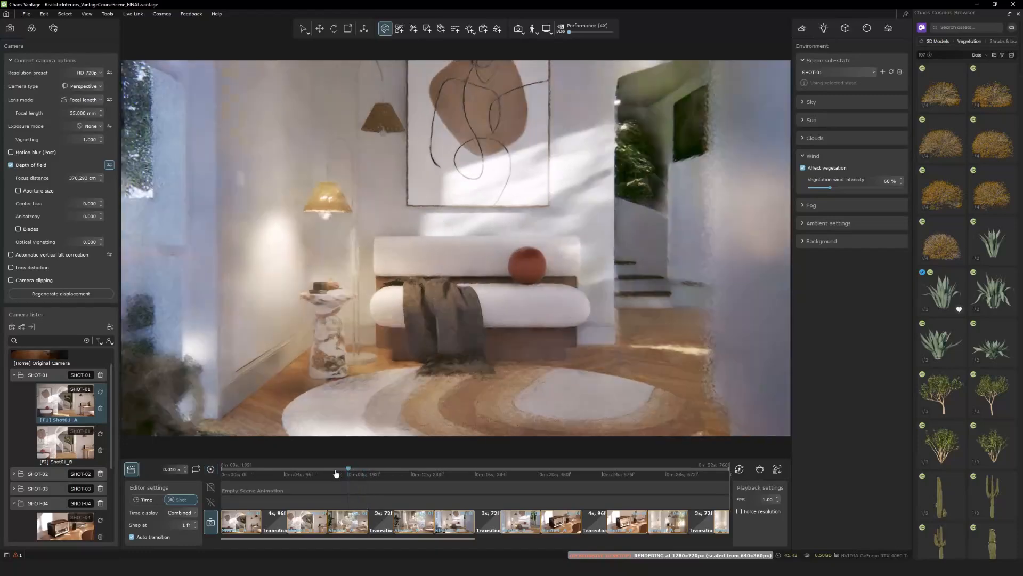
{"action": "left_click", "coordinate": [107, 14]}
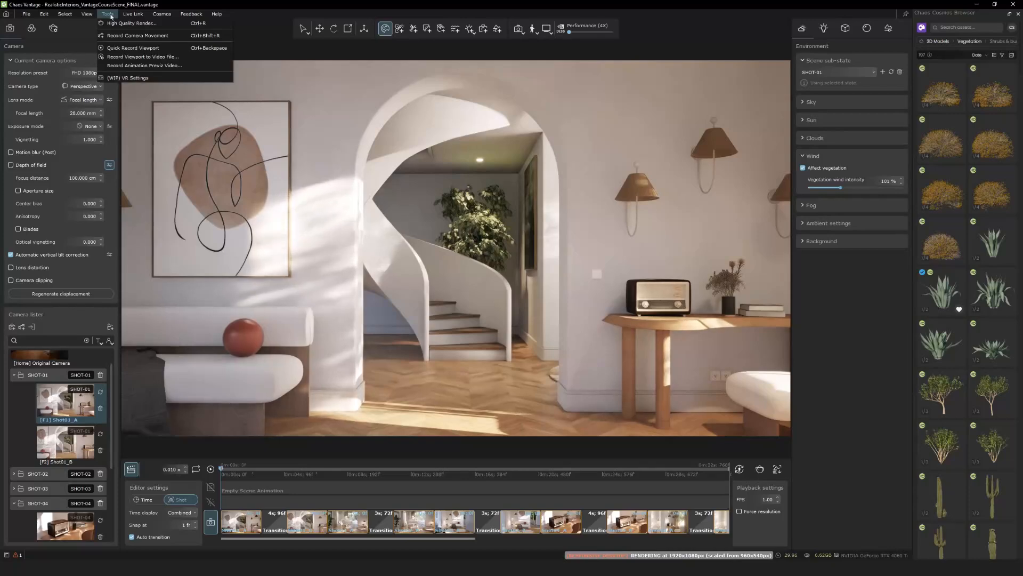
Start a Quick Record Viewport capture of the 1920×1080 interior scene via the Tools menu
{"action": "left_click", "coordinate": [132, 47]}
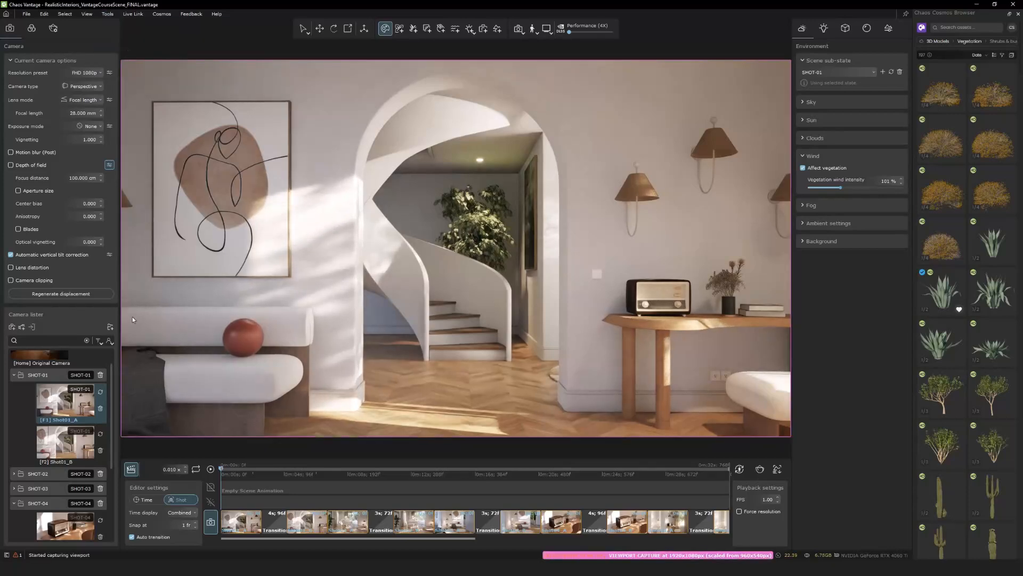